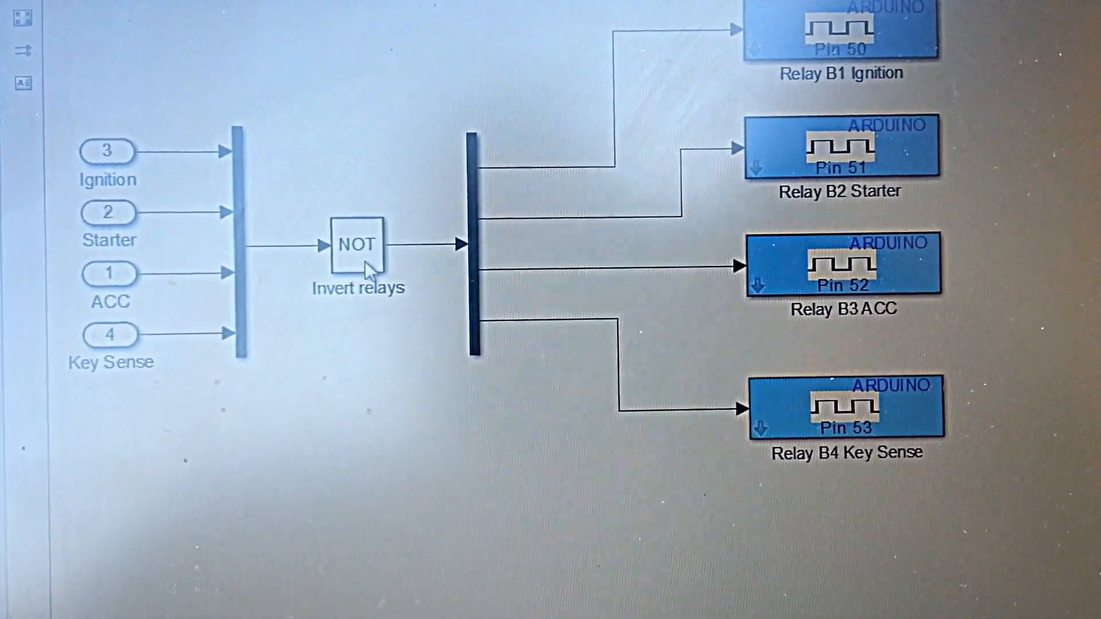
{"action": "scroll", "scroll_direction": "down", "scroll_amount": 3}
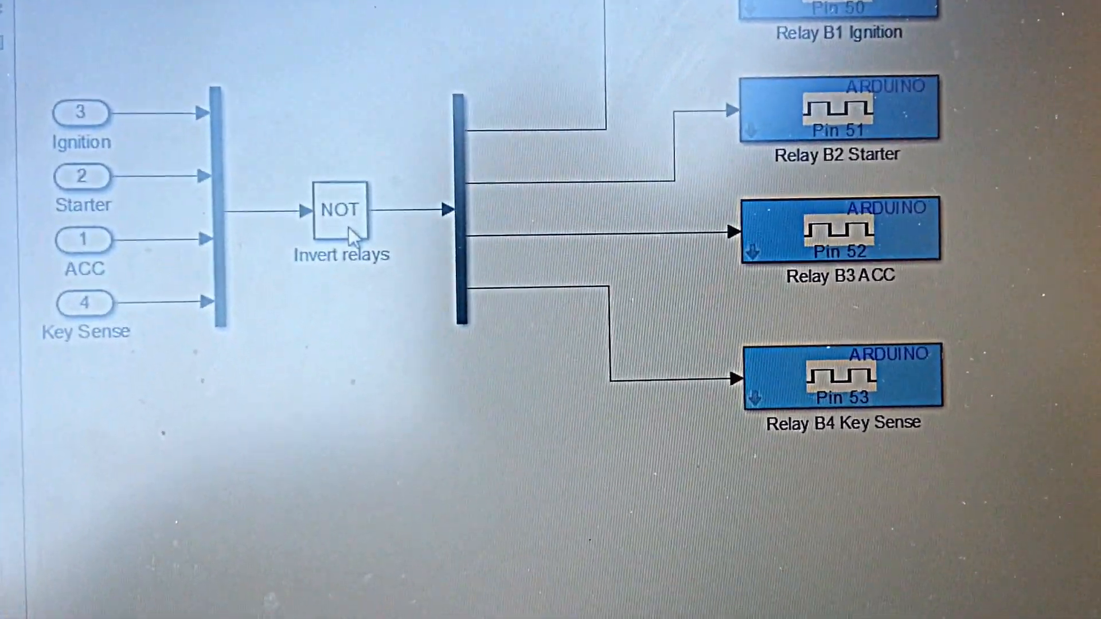
{"action": "scroll", "scroll_direction": "down", "scroll_amount": 3}
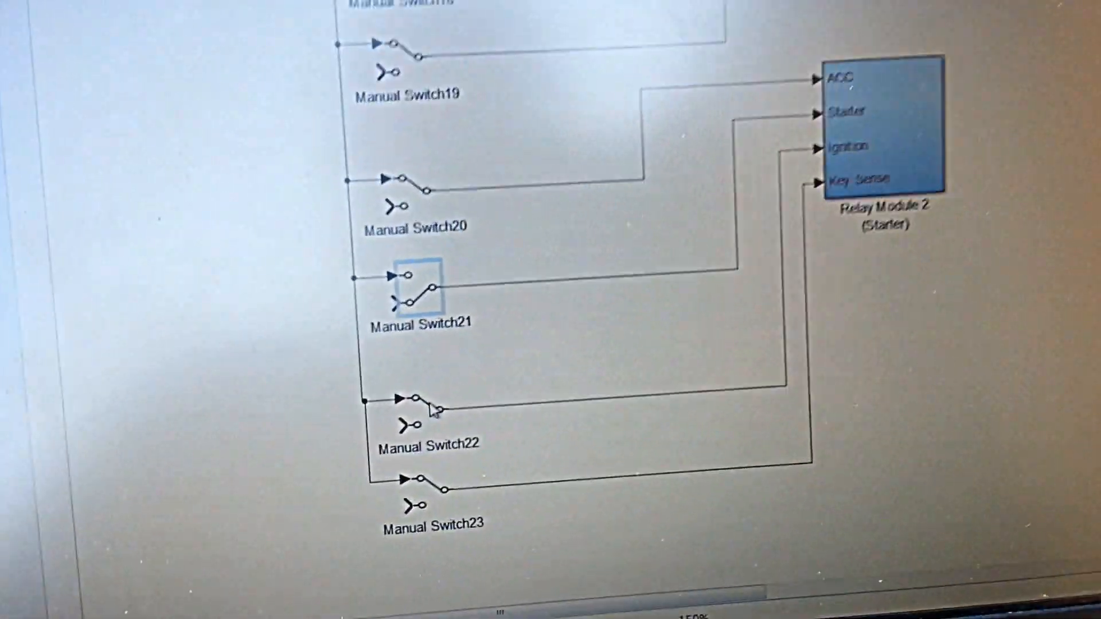
{"action": "scroll", "scroll_direction": "down", "scroll_amount": 3}
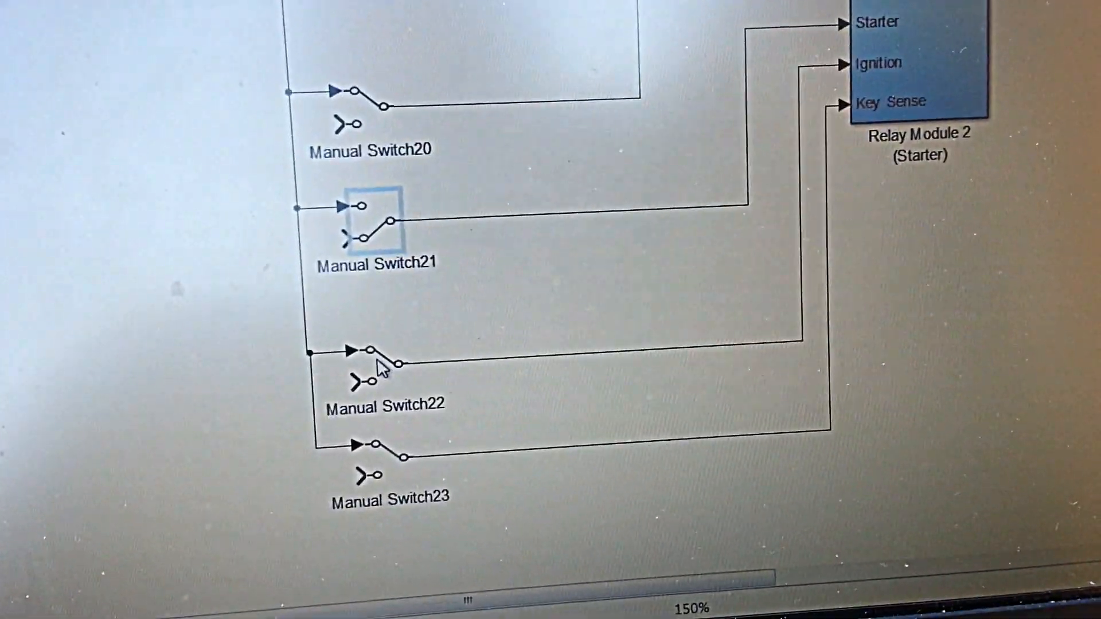